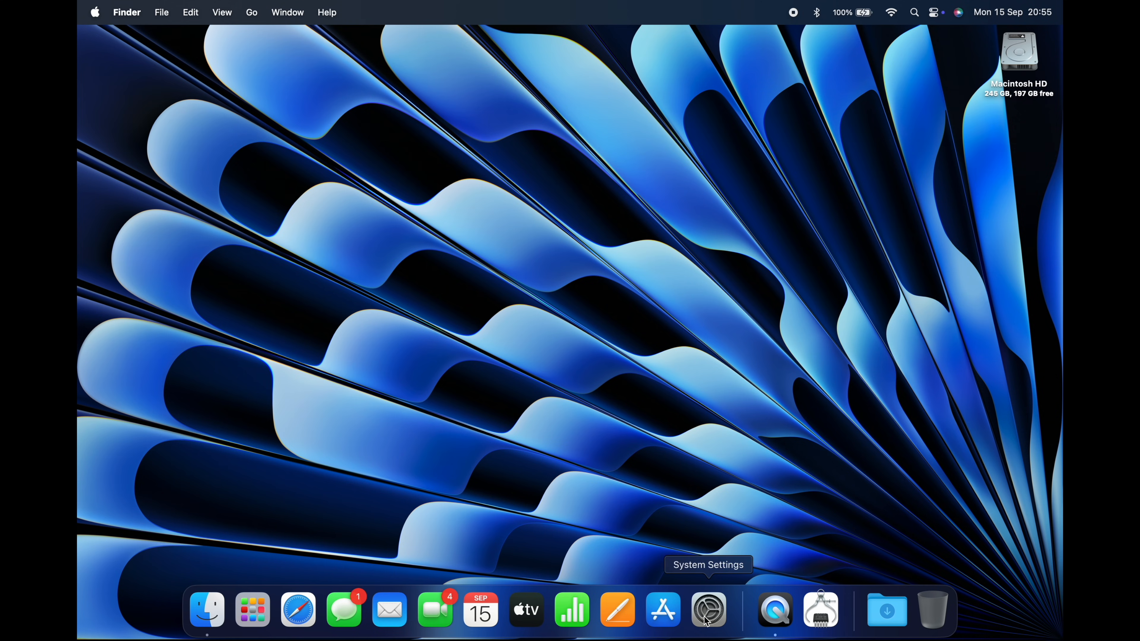
Launch System Settings from the Dock to reach the General page.
click(707, 609)
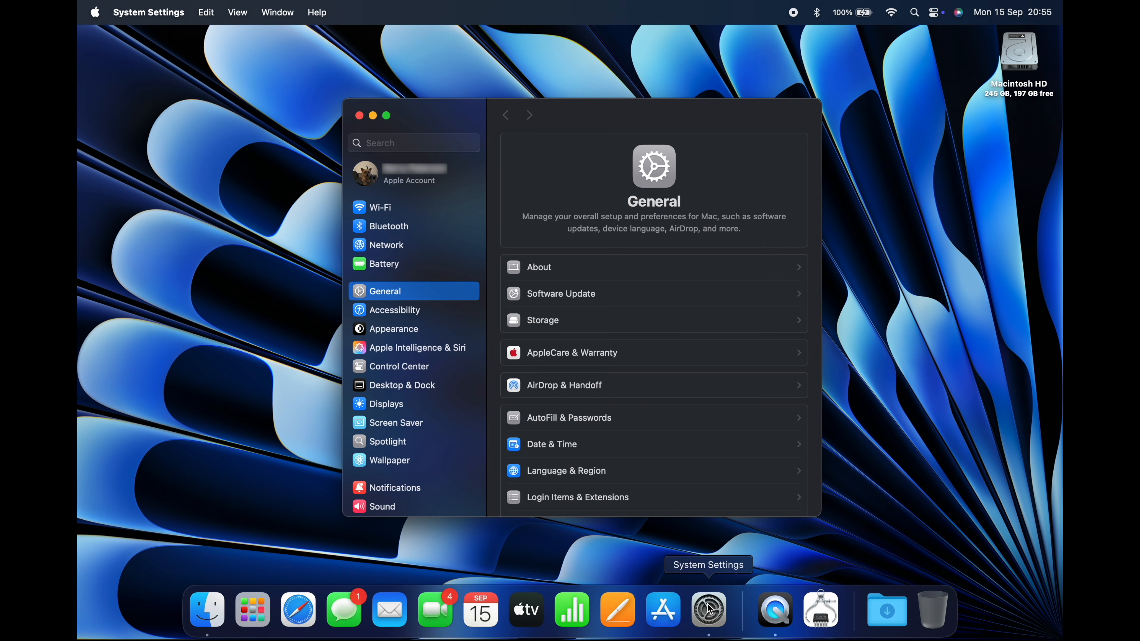
mouse_move(707, 609)
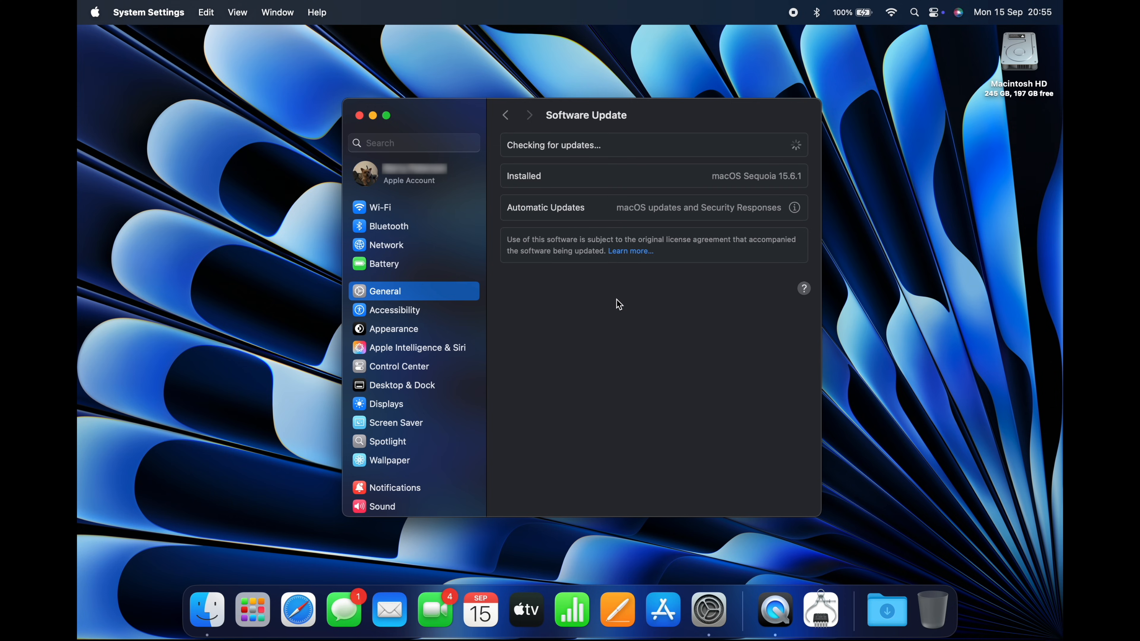
mouse_move(809, 153)
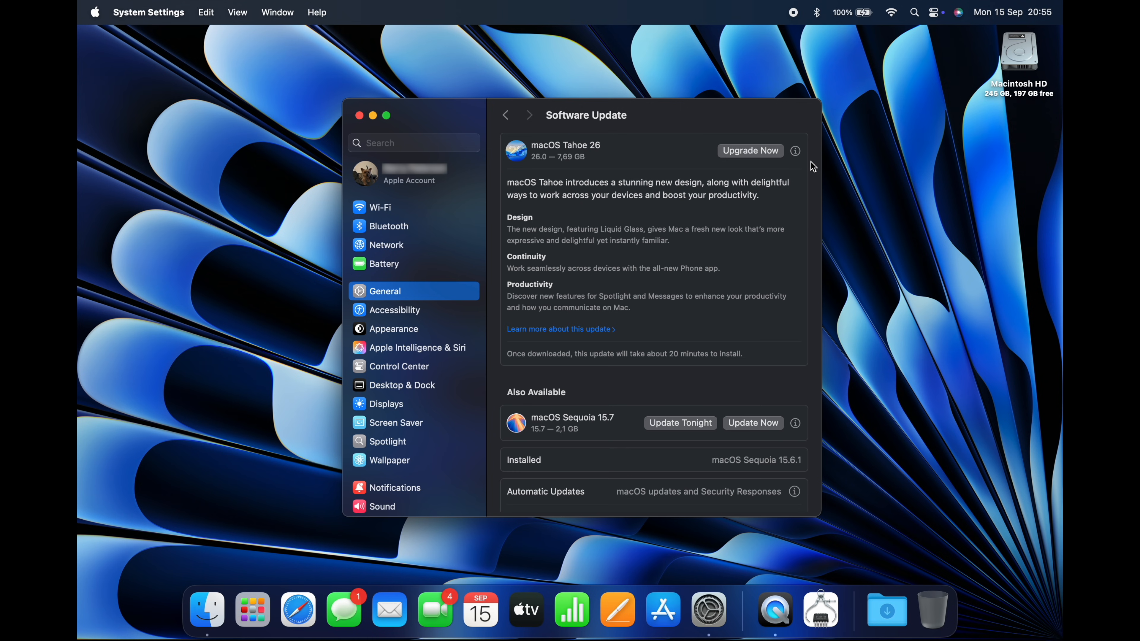
mouse_move(761, 155)
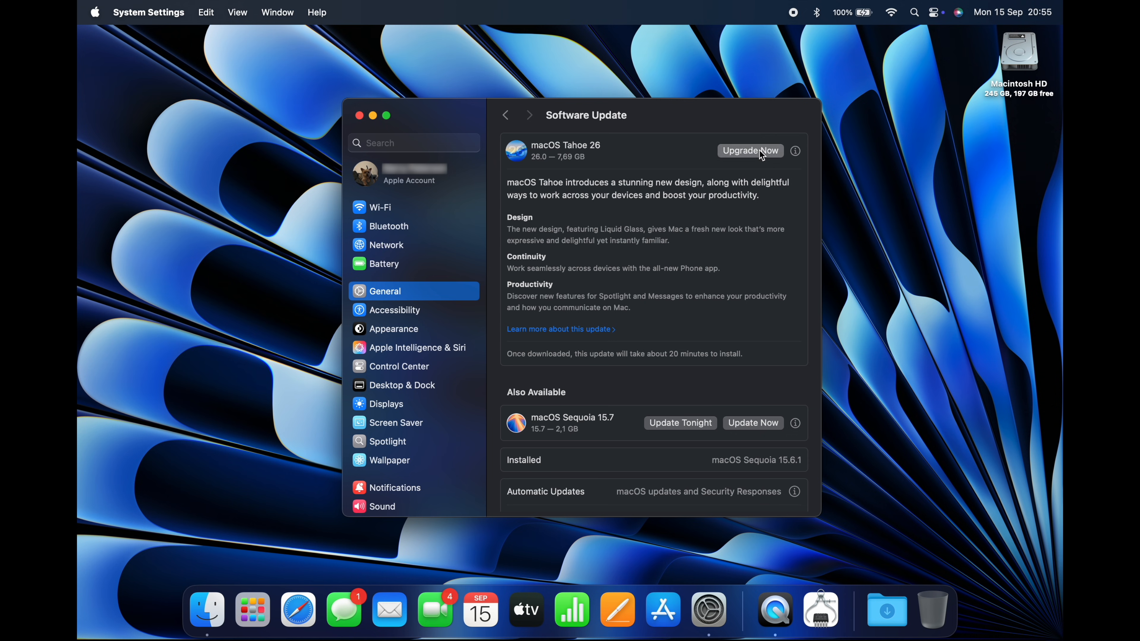
Choose Upgrade Now for macOS Tahoe 26, agree to the licence and authorise with the password.
click(750, 150)
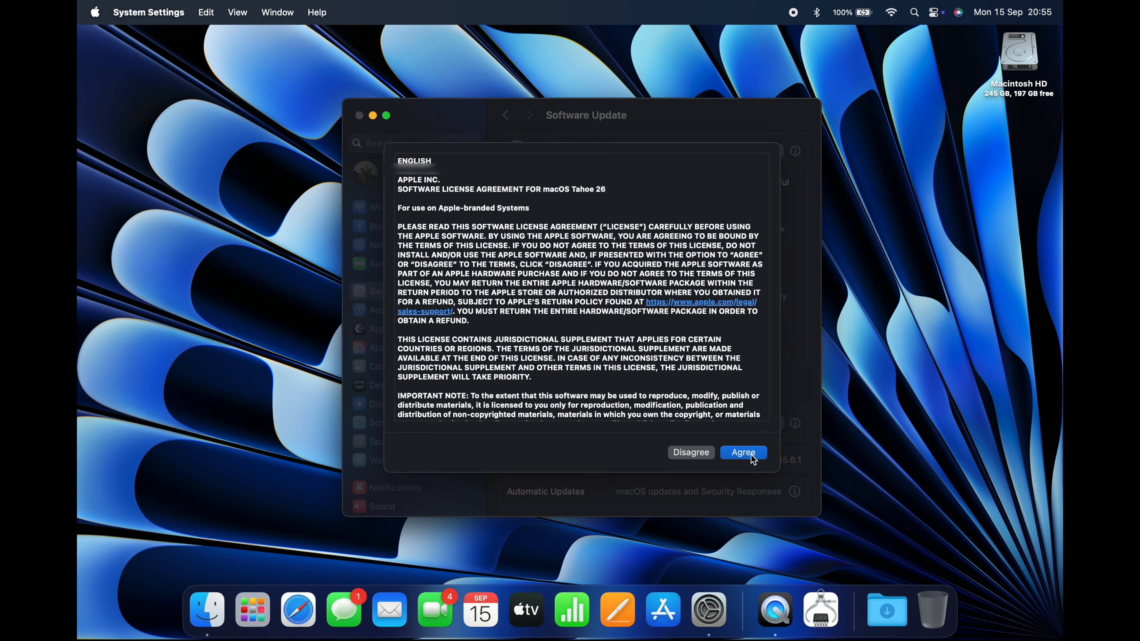
click(742, 453)
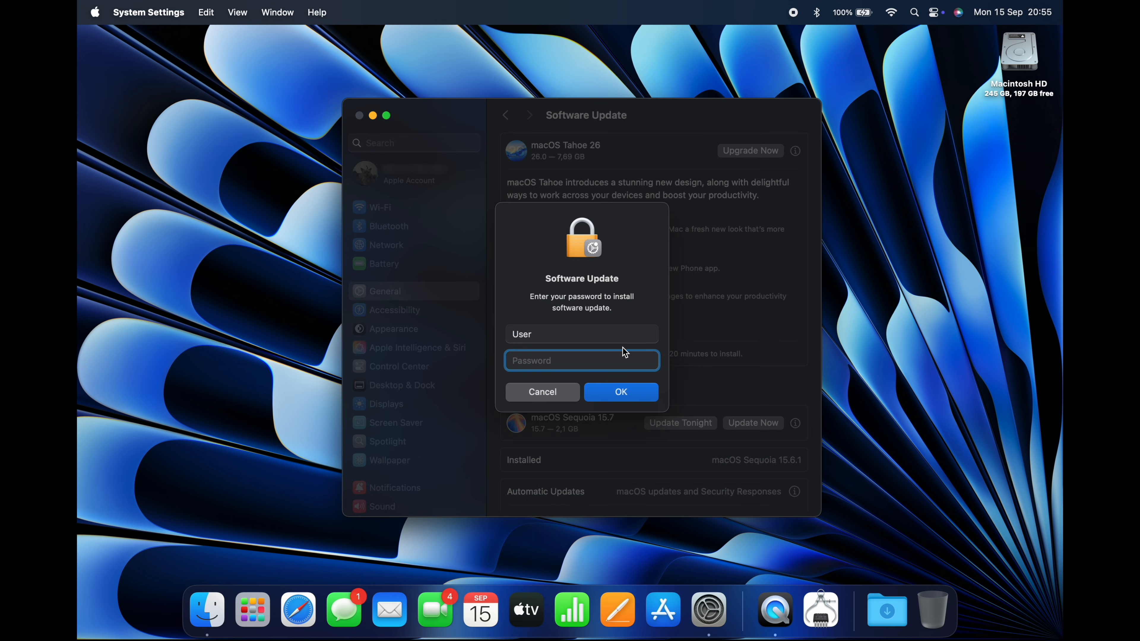
text(•••)
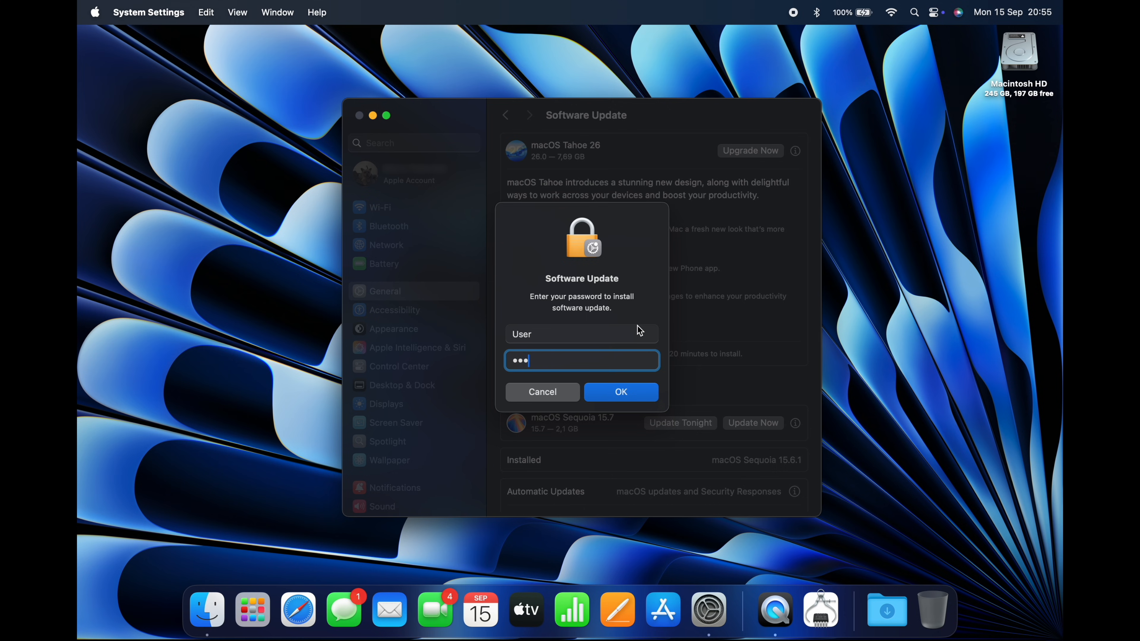
click(620, 391)
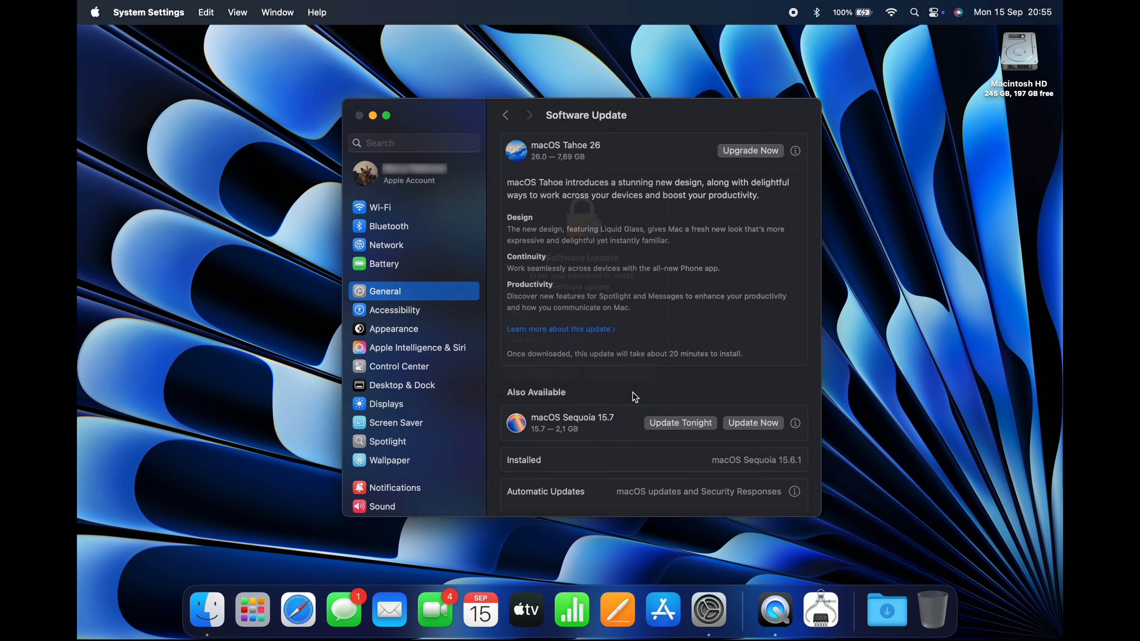
Let the Tahoe 26 update download and prepare until the restart countdown appears.
click(749, 151)
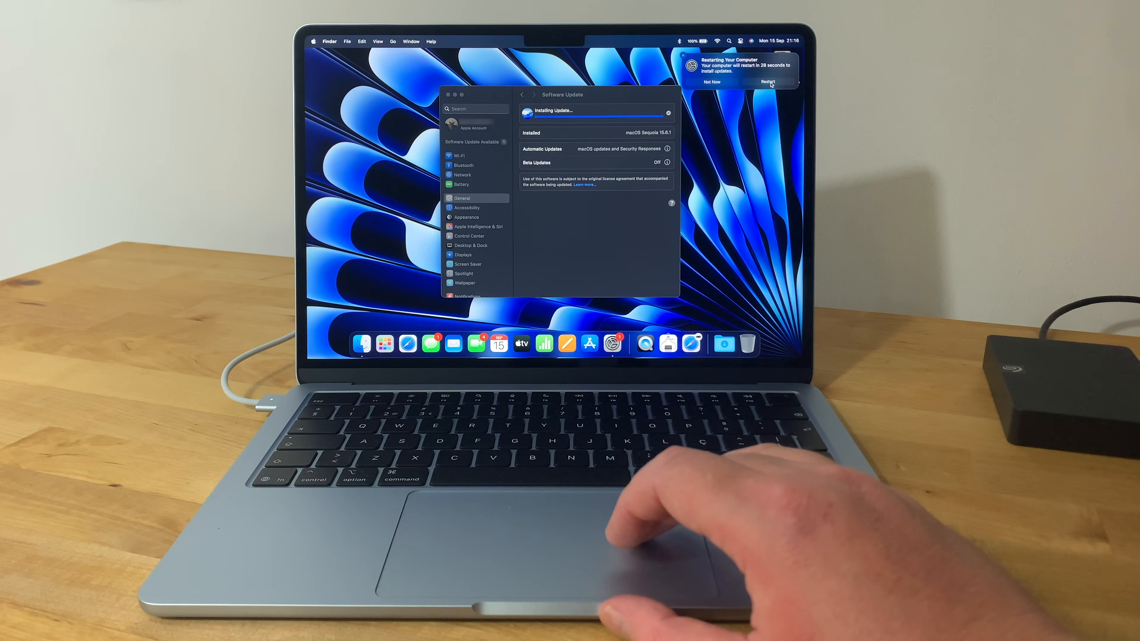
Restart now from the notification so installation finishes with Software Update Complete.
click(710, 81)
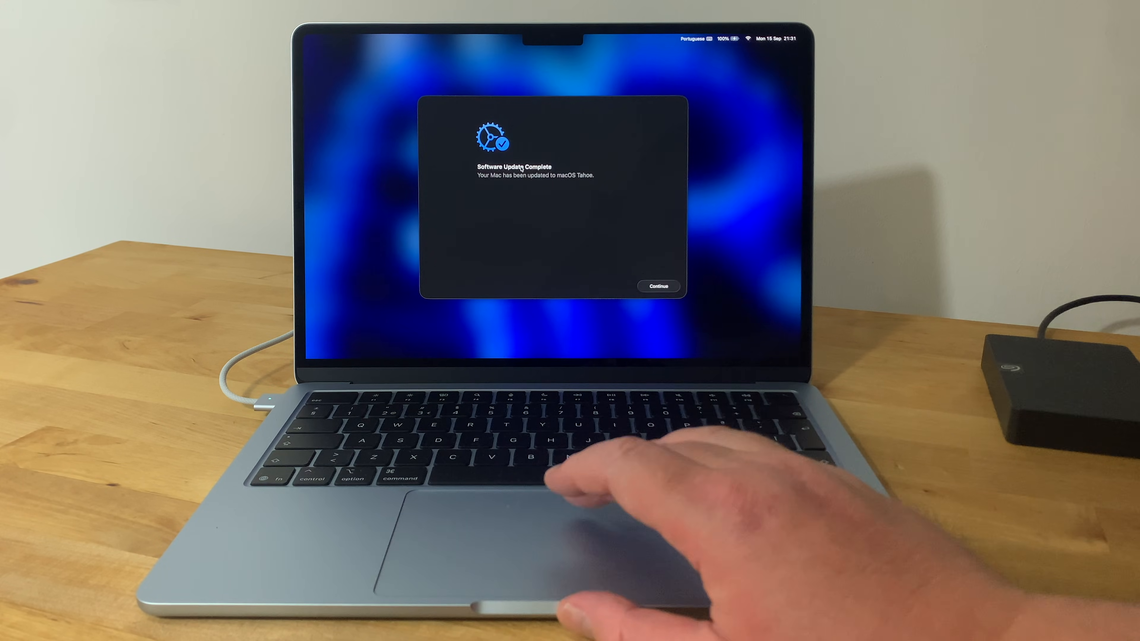
Continue through Update Complete, Data & Privacy, FileVault and the Tahoe feature slides to the welcome screen.
click(655, 286)
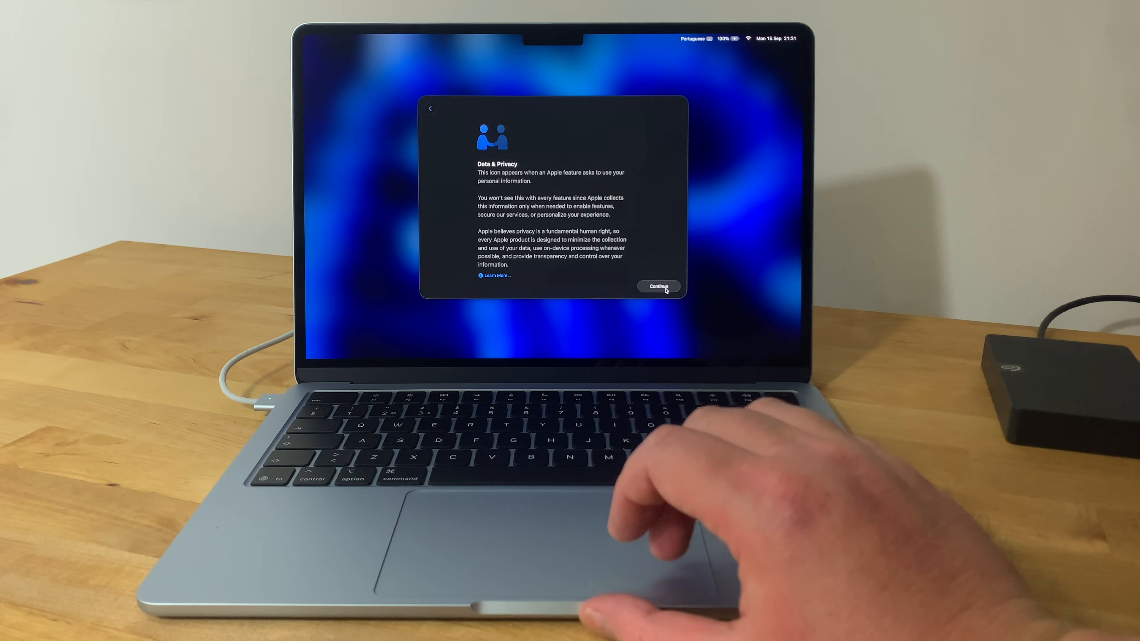
click(656, 285)
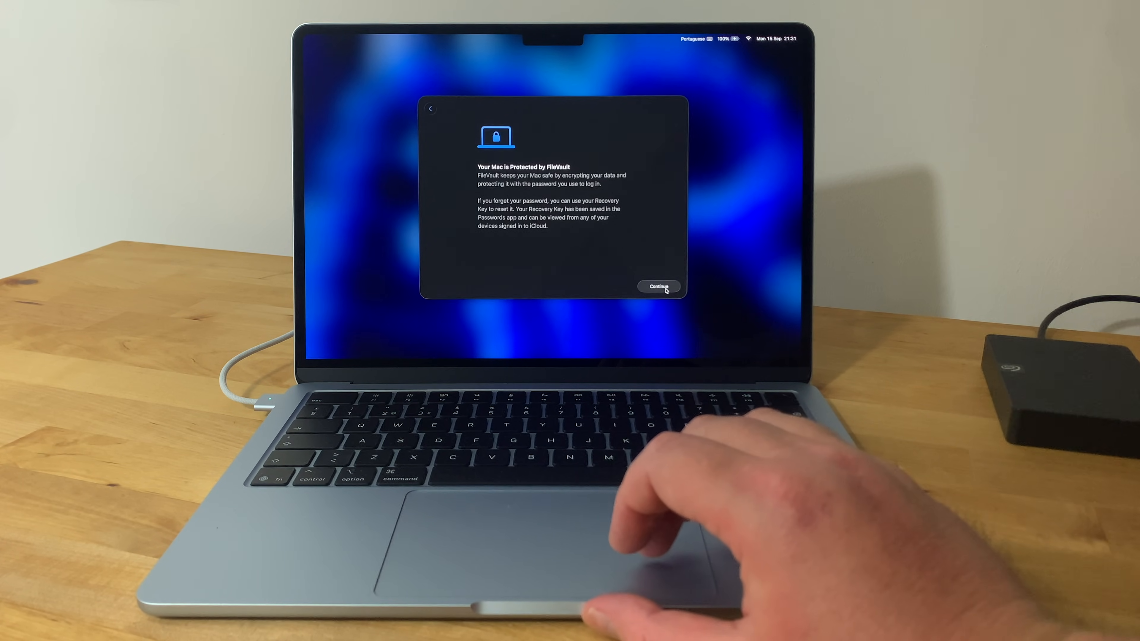
click(658, 285)
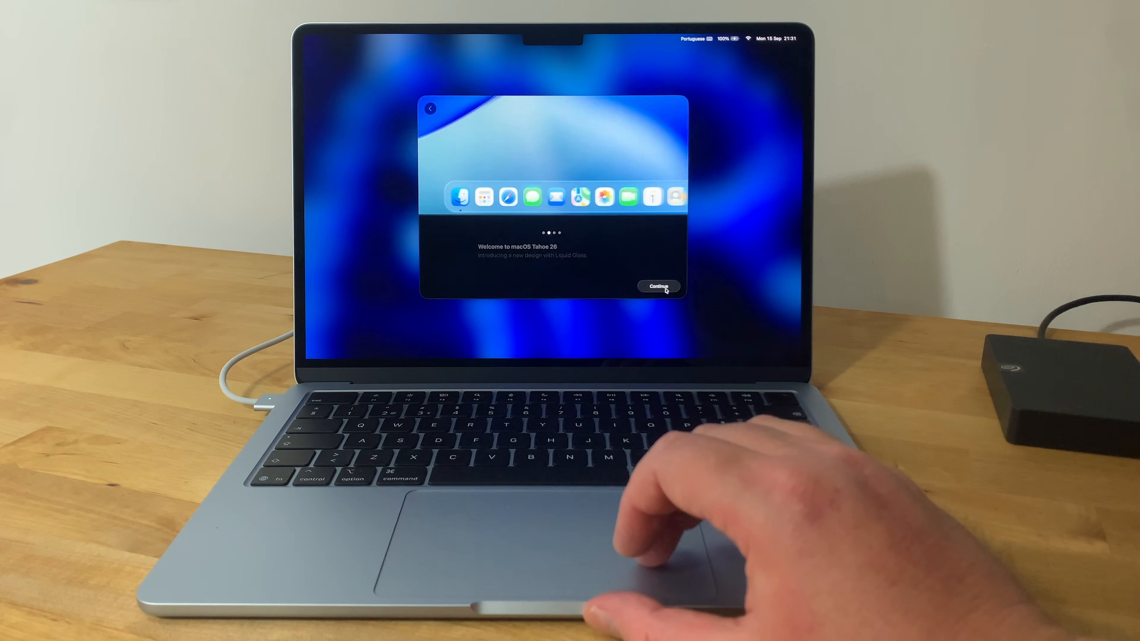
click(657, 286)
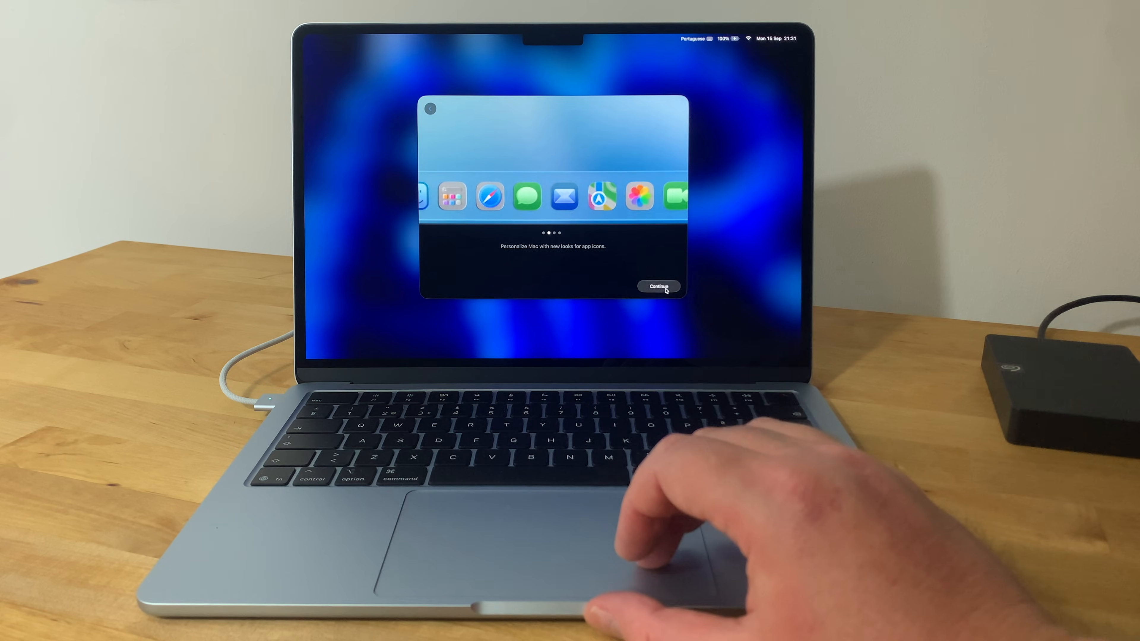
click(657, 285)
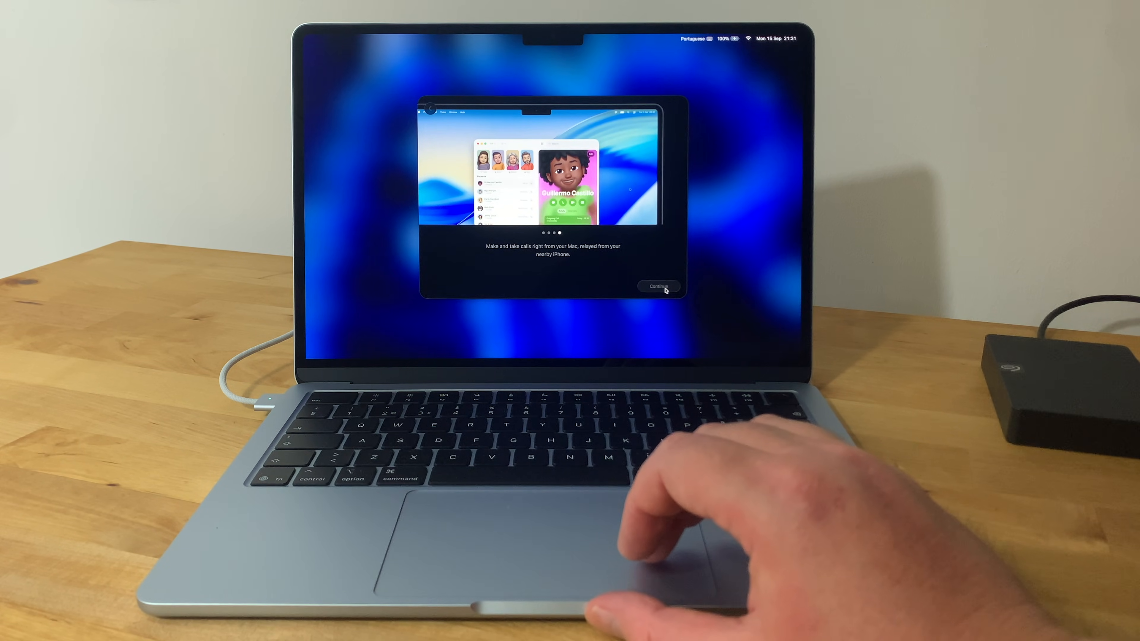
click(657, 286)
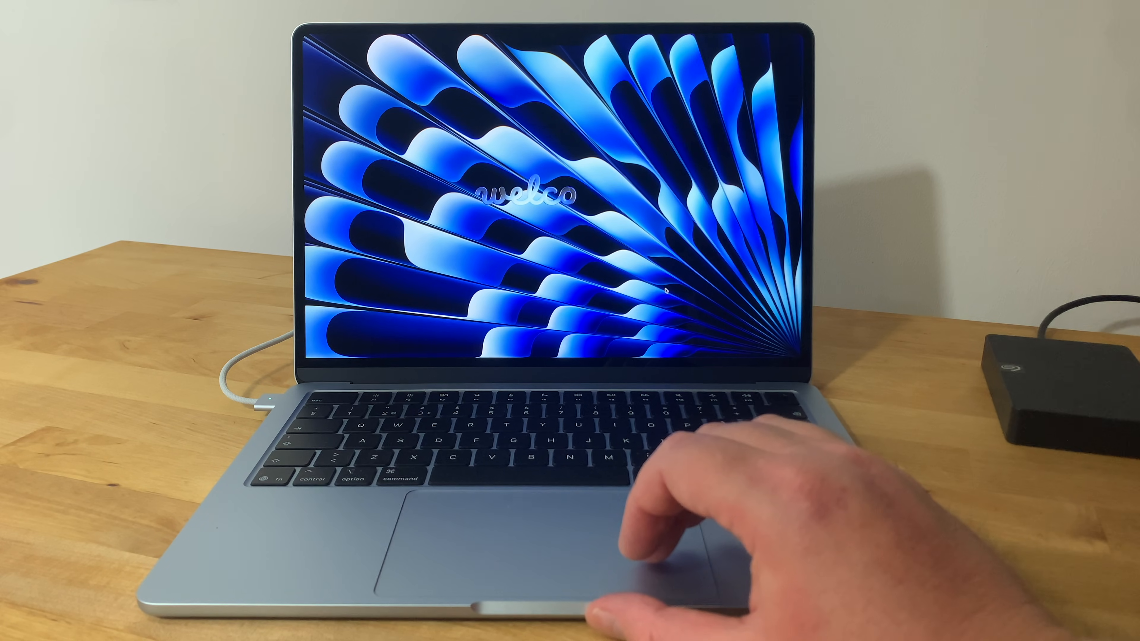